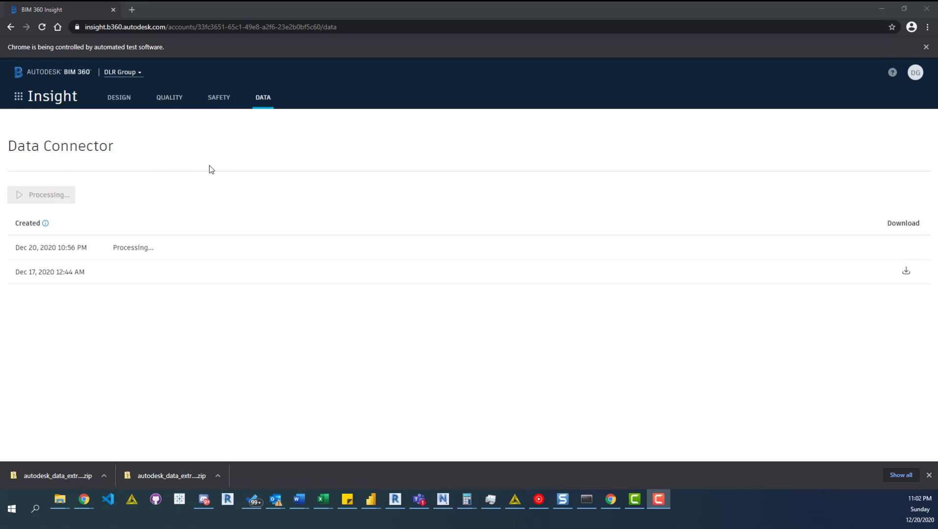
mouse_move(207, 166)
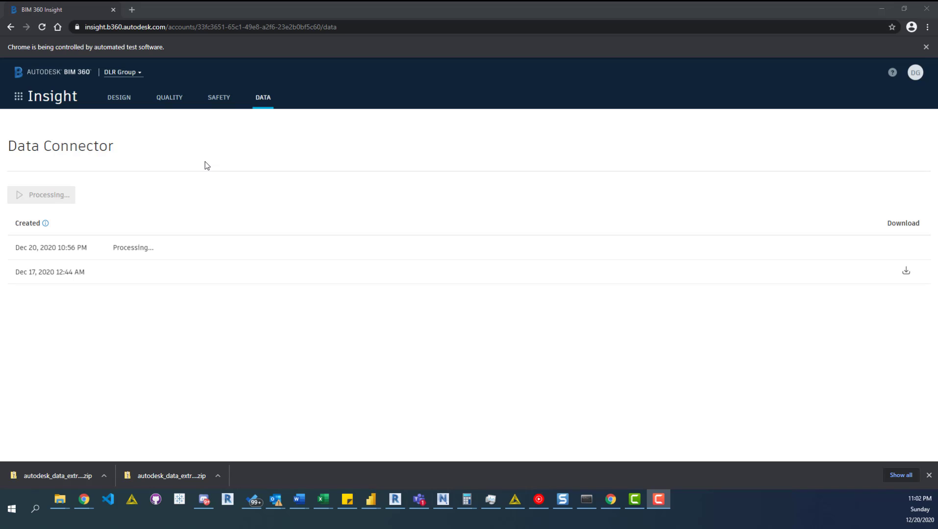
- Switch back to the BIM 360 Download notebook and scroll through its import cells
click(18, 96)
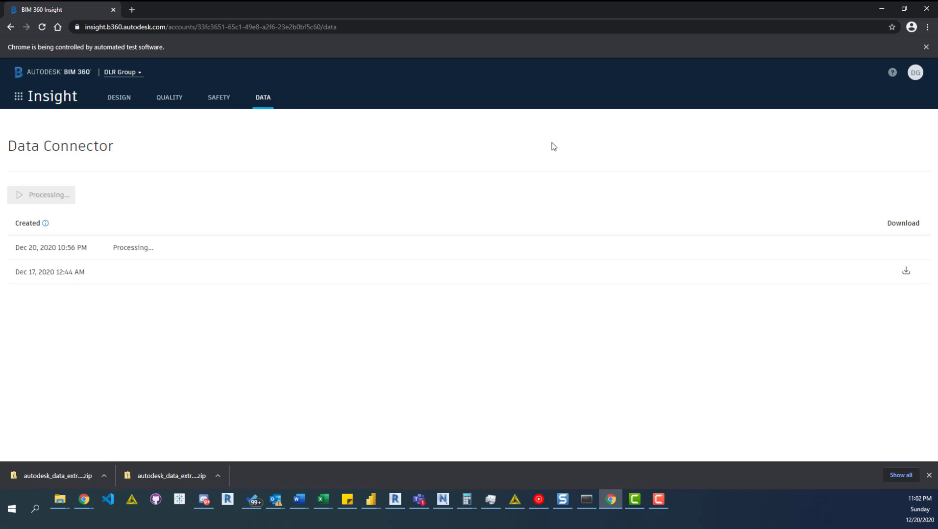
mouse_move(899, 233)
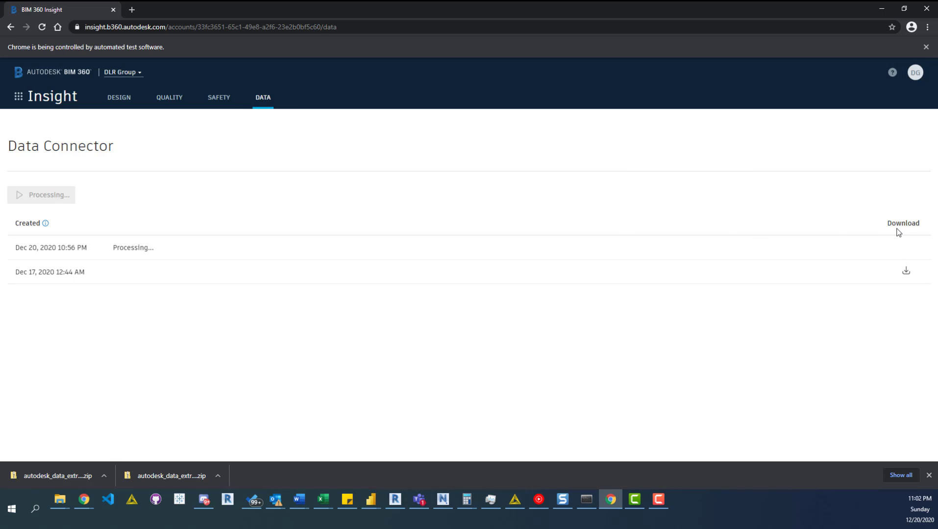
mouse_move(81, 226)
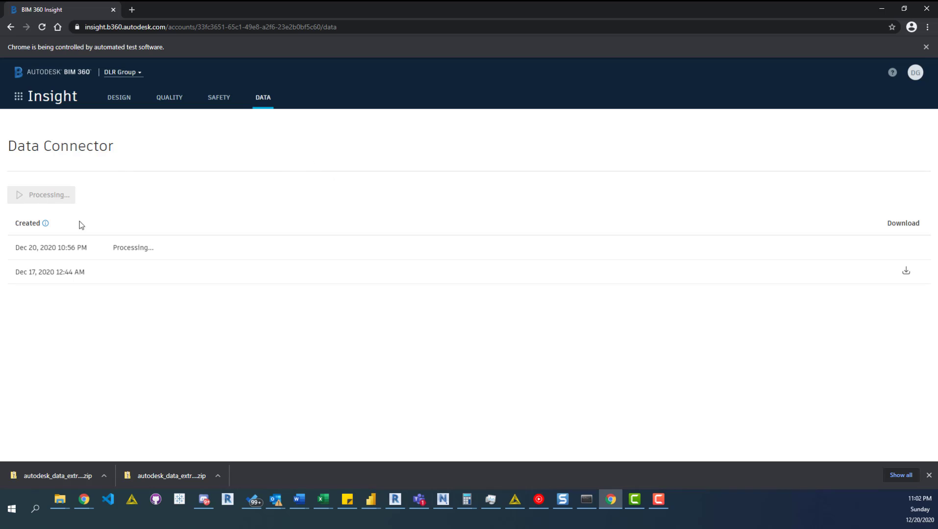
mouse_move(106, 234)
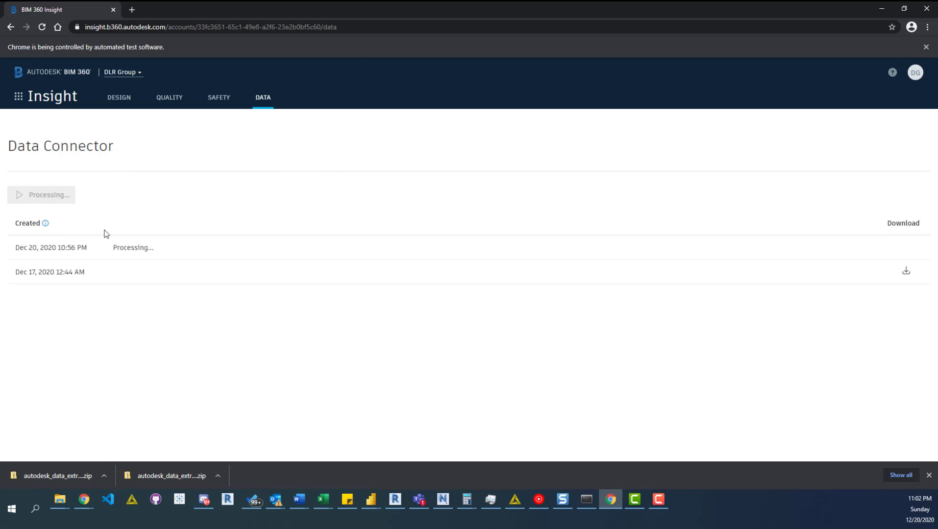
mouse_move(276, 136)
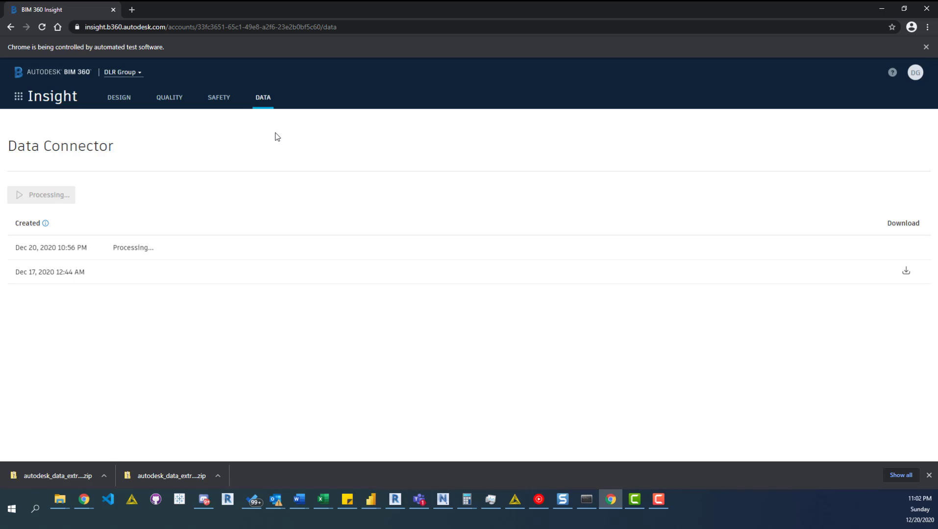
mouse_move(505, 268)
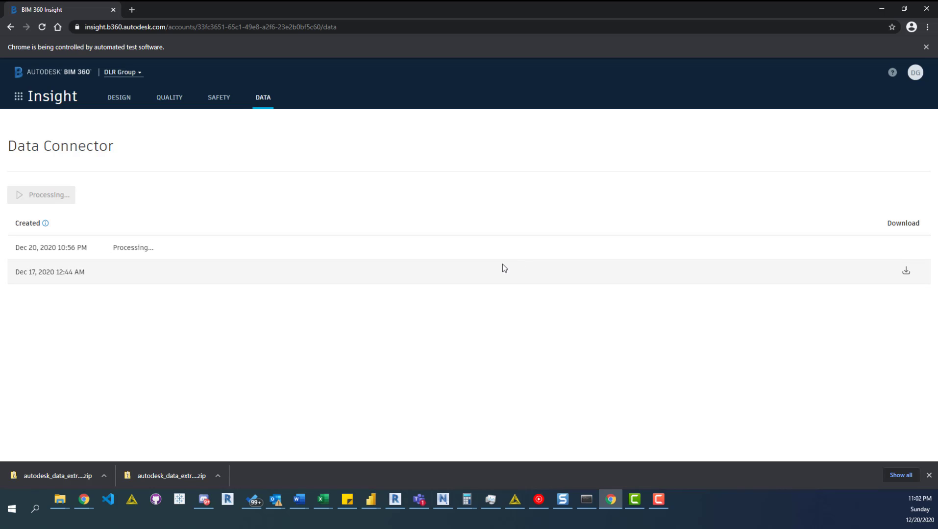
mouse_move(11, 271)
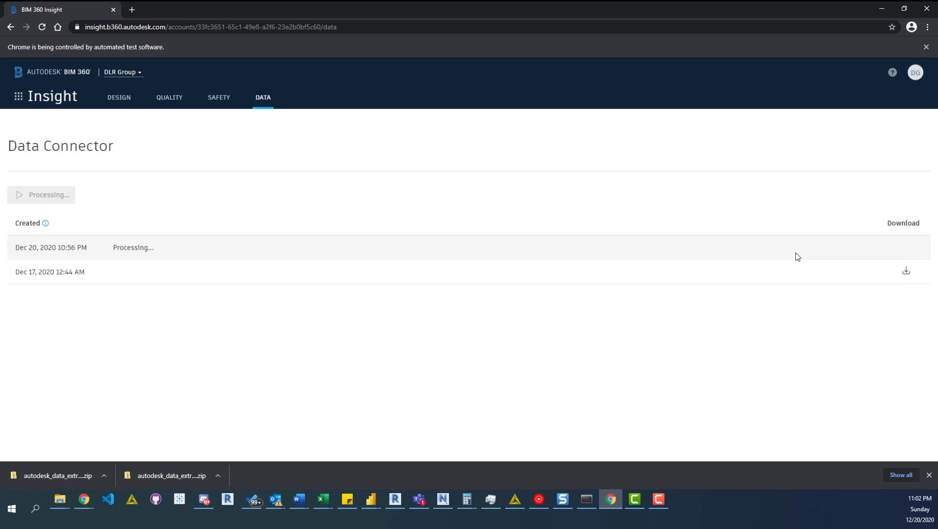
mouse_move(894, 268)
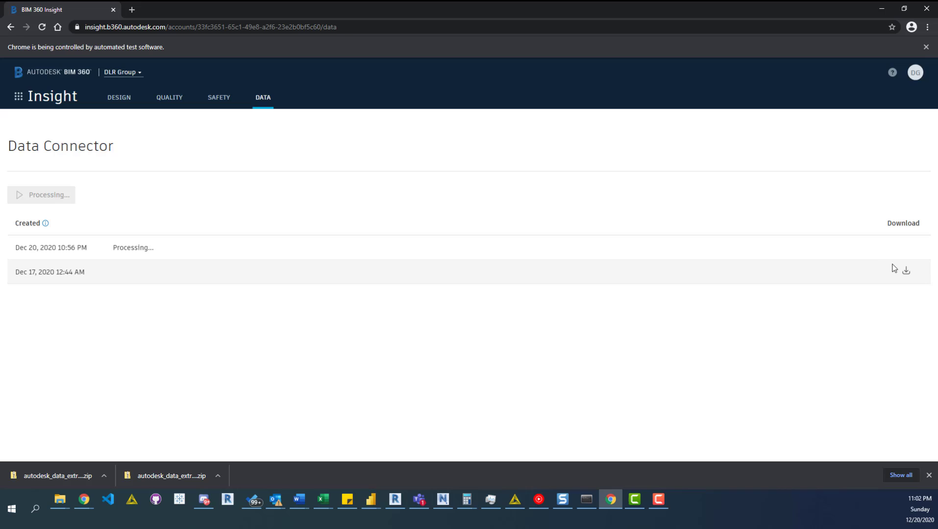
mouse_move(545, 128)
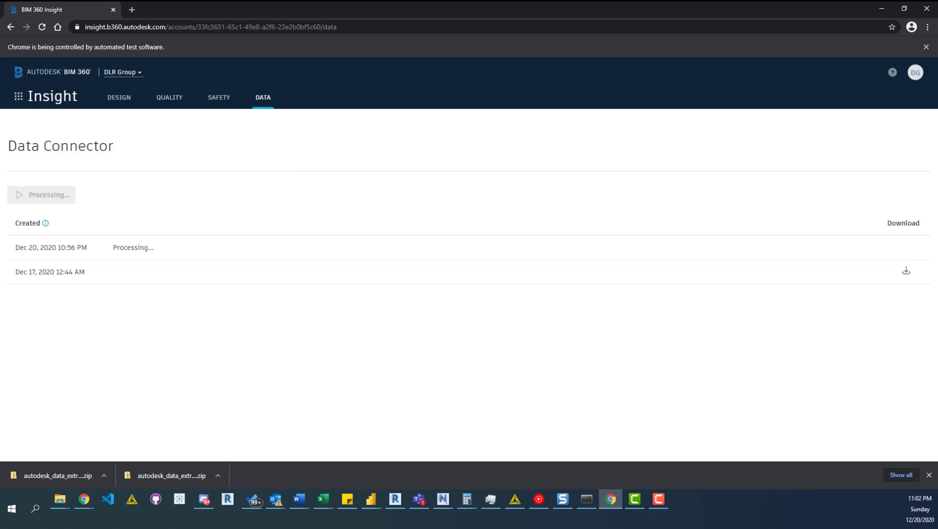
mouse_move(673, 142)
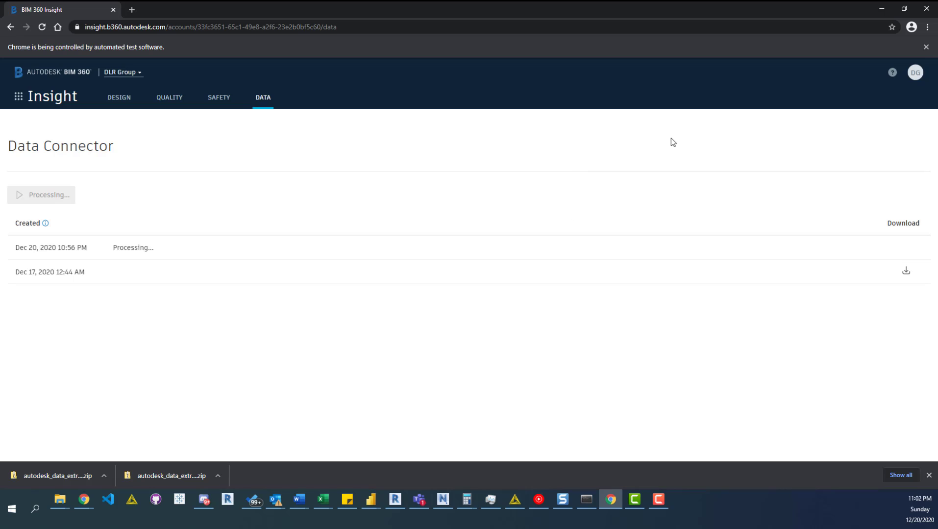
mouse_move(747, 156)
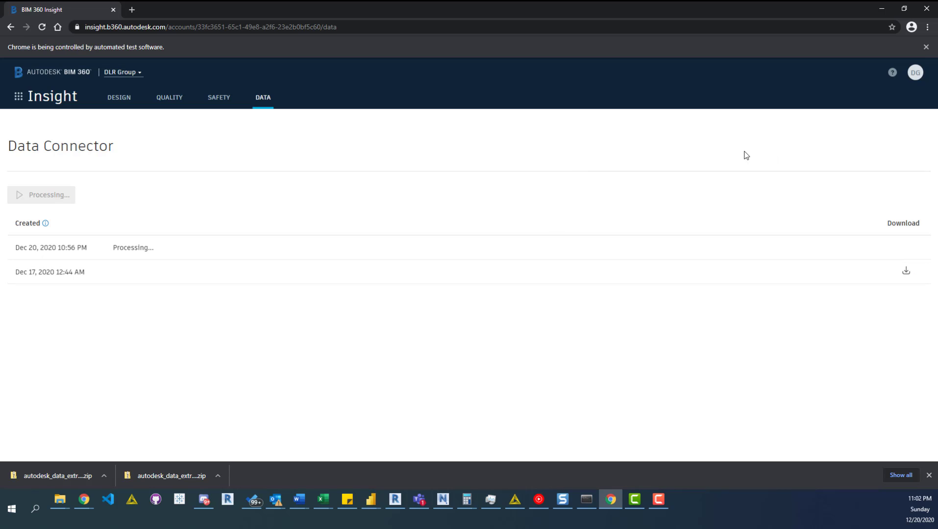
mouse_move(668, 108)
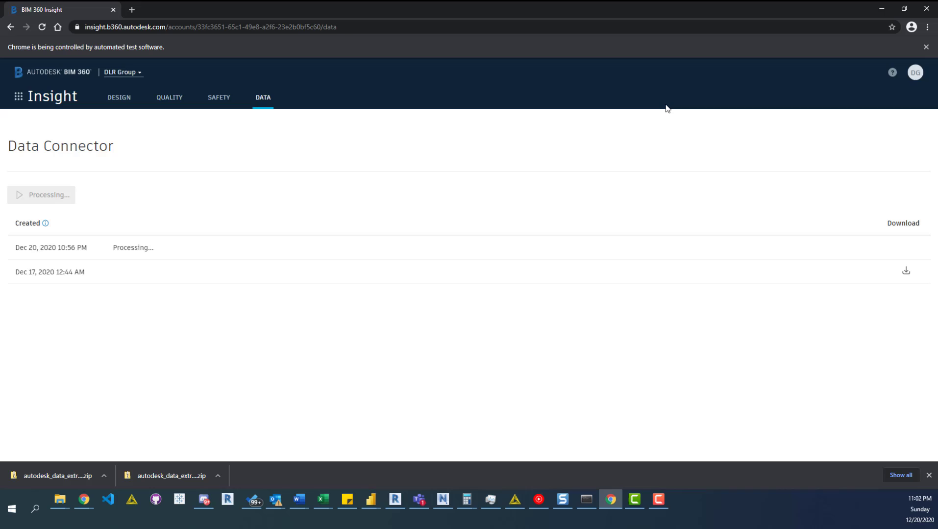
mouse_move(744, 132)
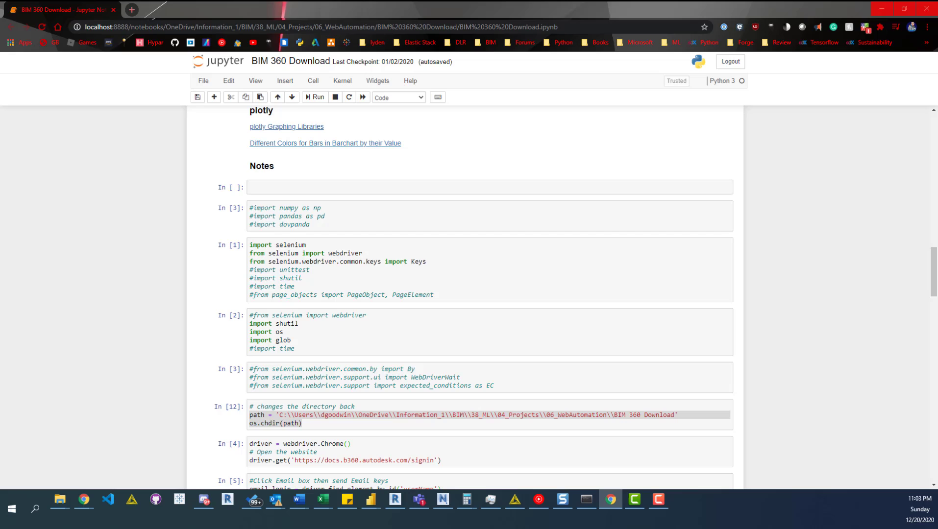
scroll(down, 3)
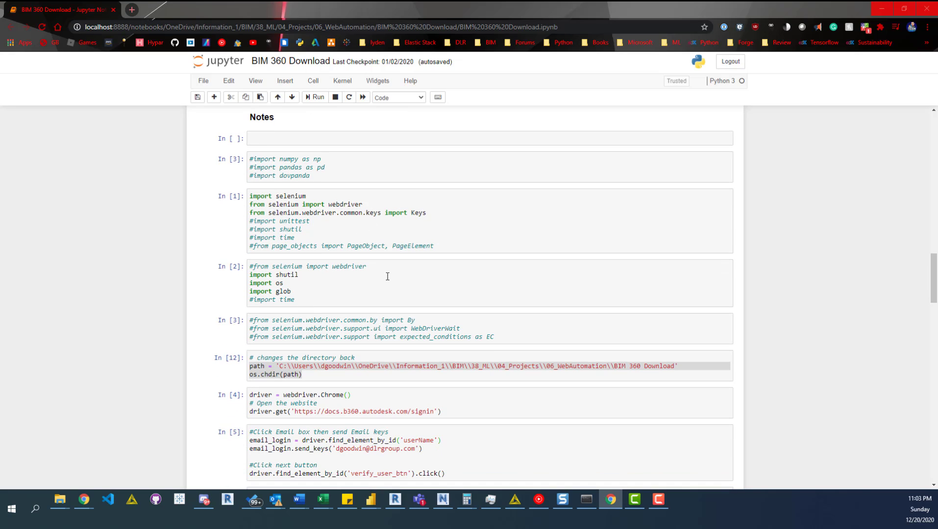
scroll(down, 3)
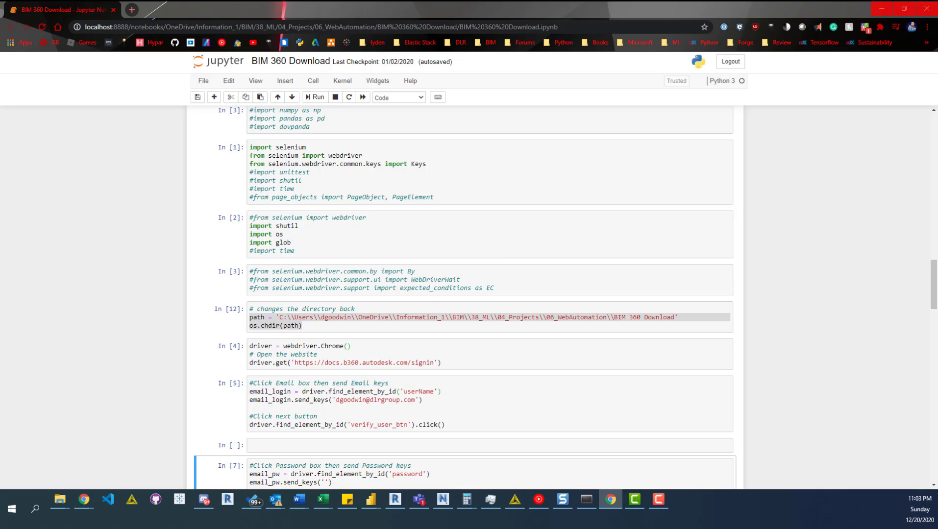
scroll(down, 3)
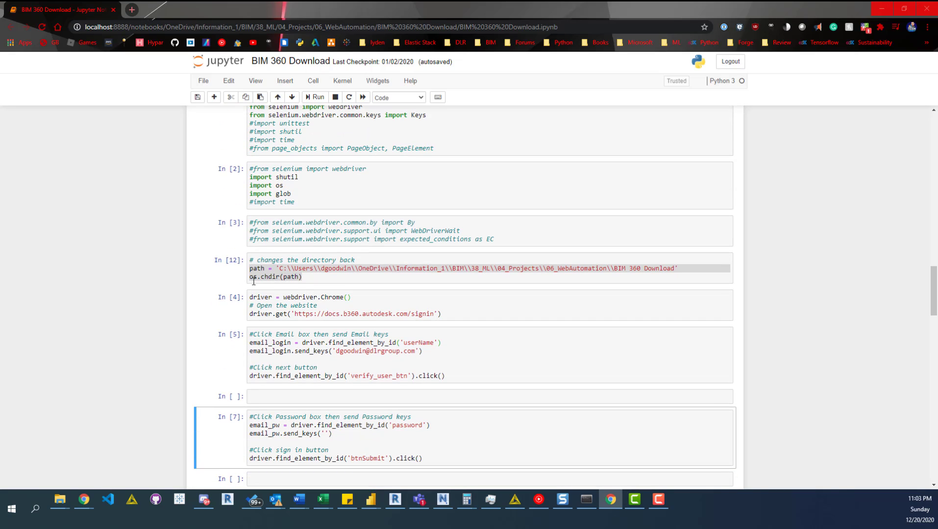
- Select the Chrome-launch cell, then the os.chdir directory-change cell
click(401, 310)
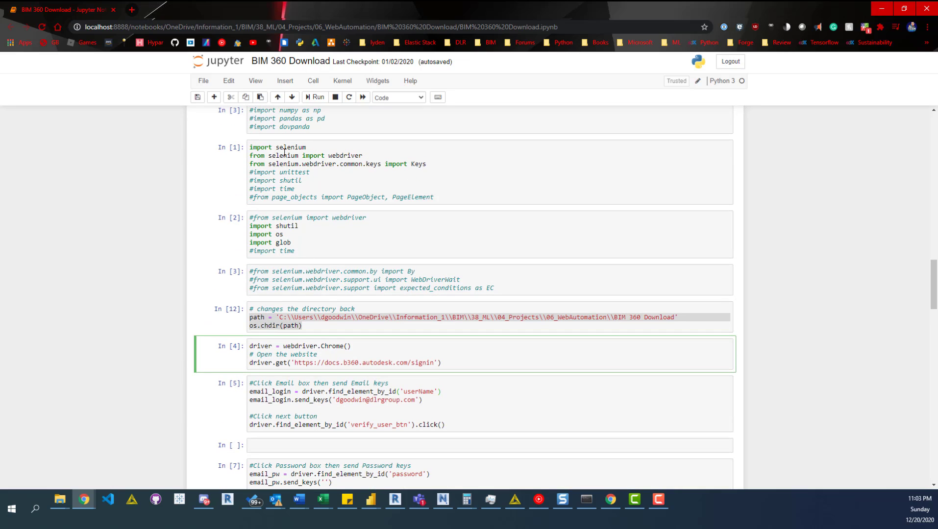
scroll(down, 3)
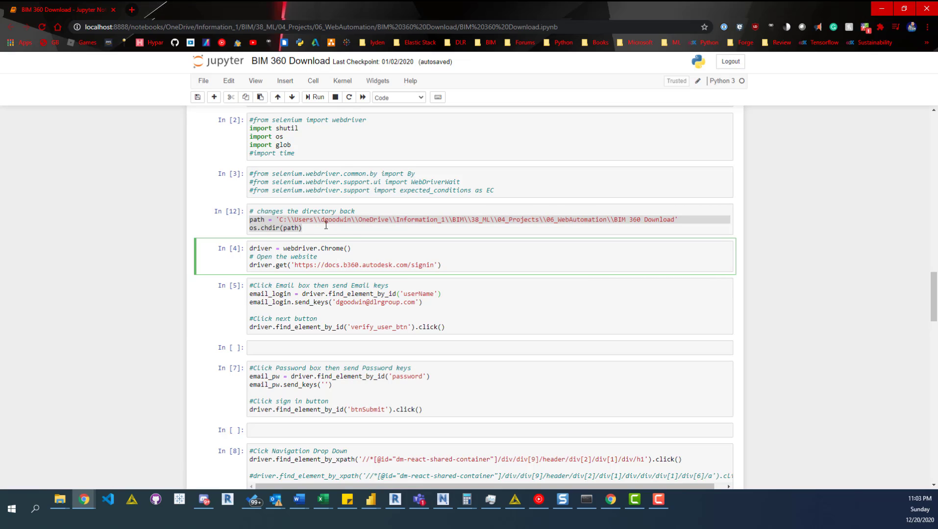
click(302, 229)
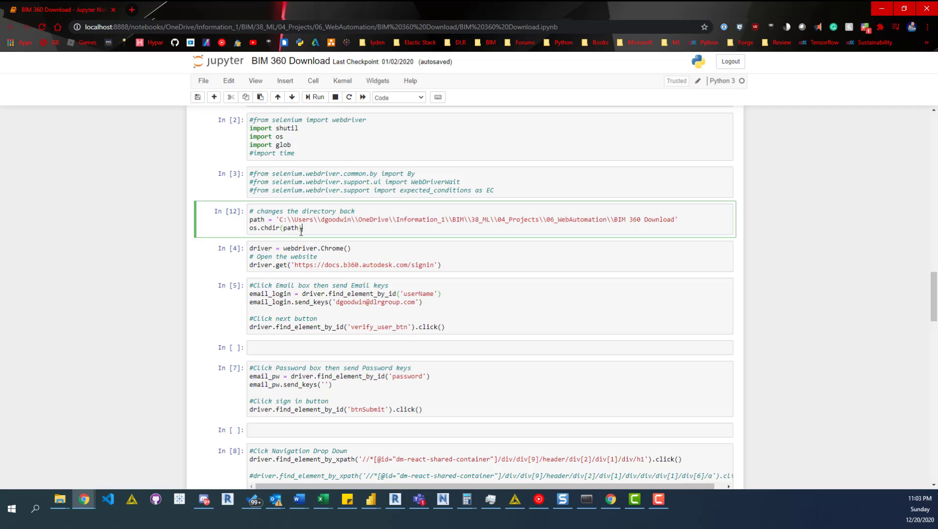
scroll(down, 3)
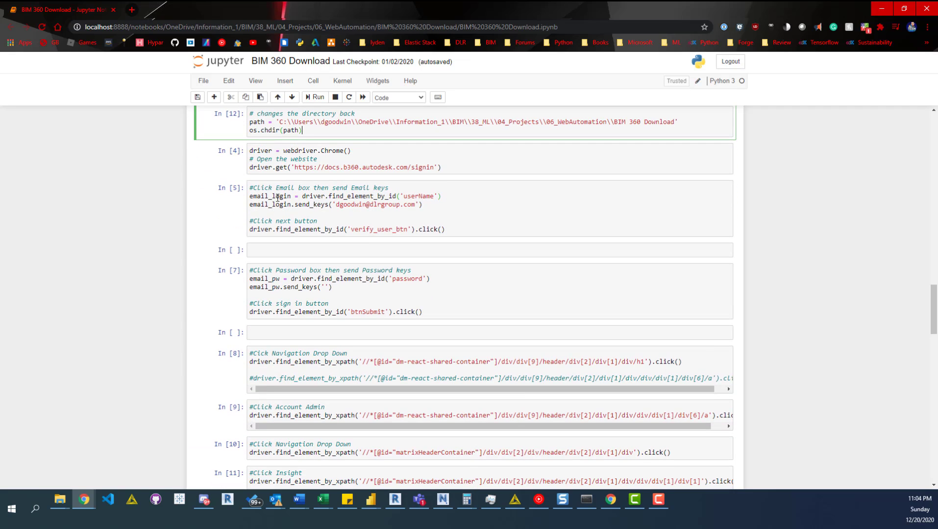
- Run the os.chdir directory-change cell ahead of launching Chrome
click(355, 157)
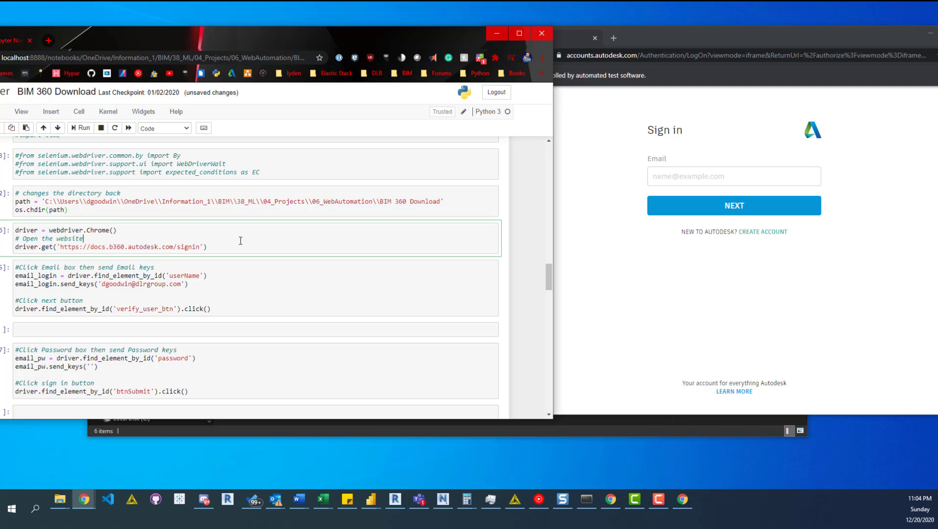
- Run the email and password login cells to sign Chrome into BIM 360
scroll(down, 3)
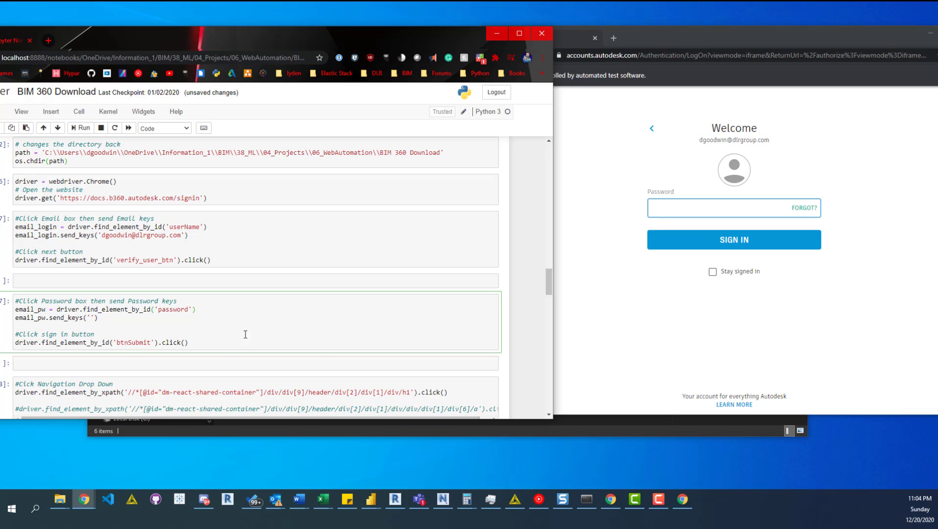
mouse_move(143, 264)
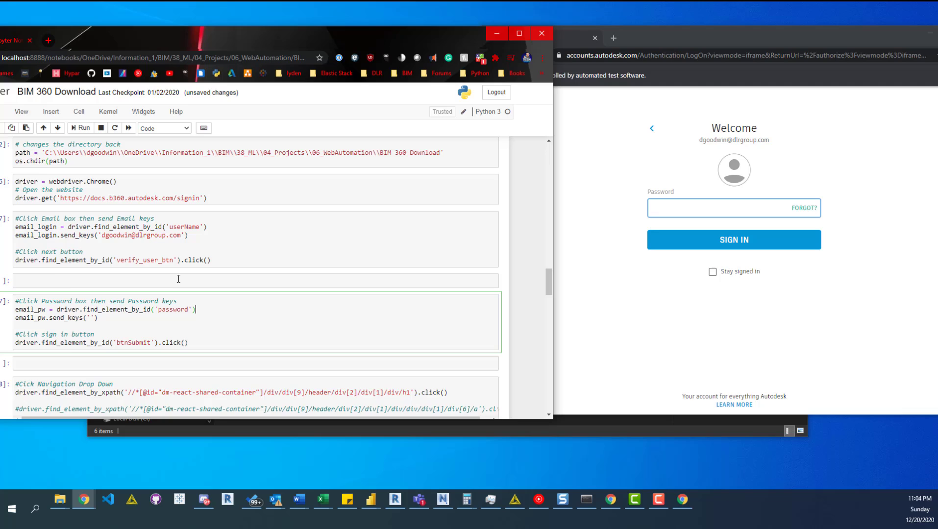
scroll(down, 3)
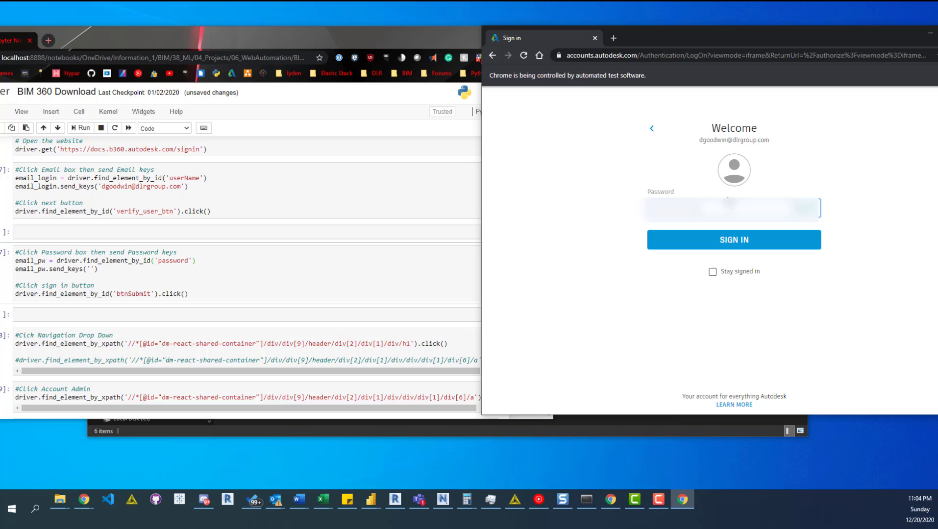
click(734, 240)
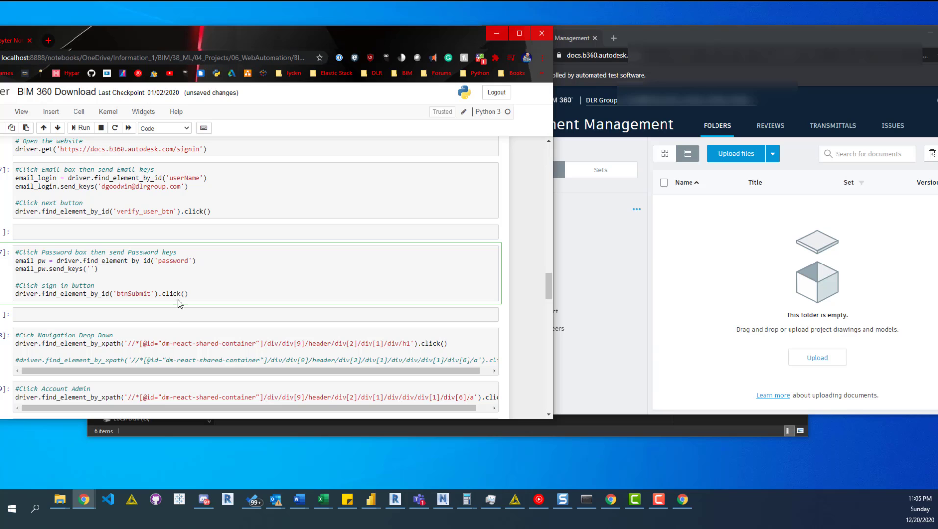
scroll(down, 3)
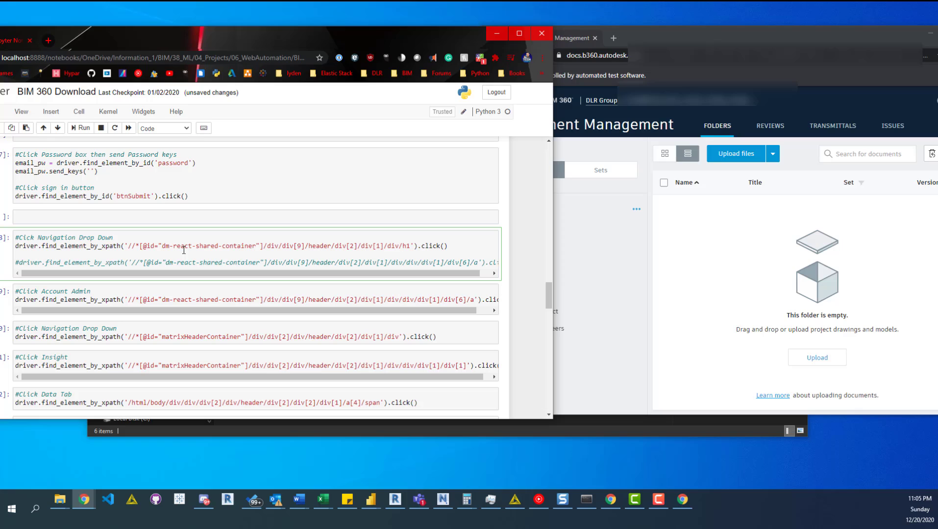
mouse_move(586, 118)
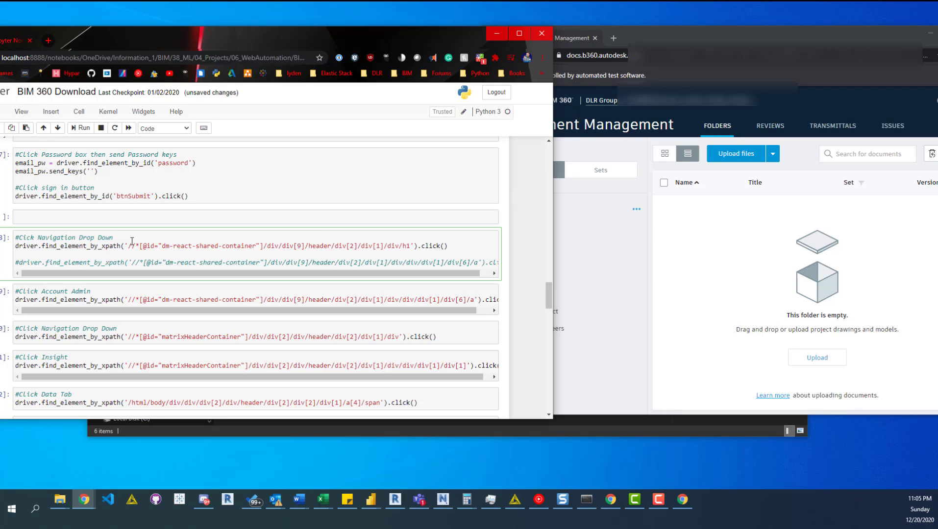
- Run the Navigation Drop Down cell, then the Account Admin cell
click(112, 237)
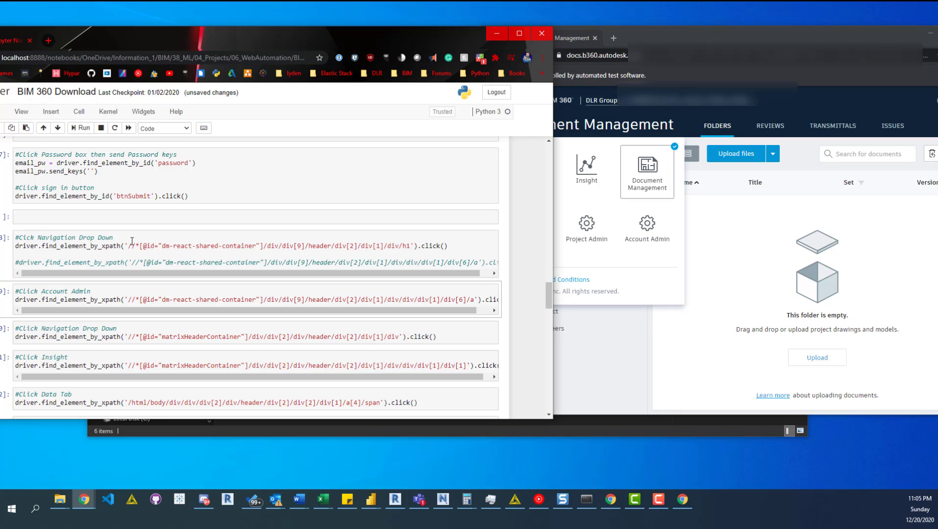
scroll(down, 3)
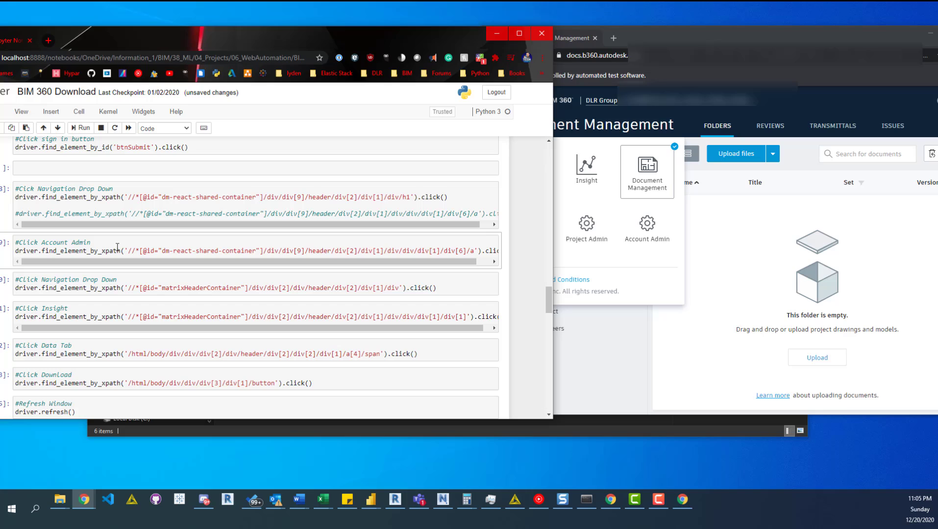
click(119, 250)
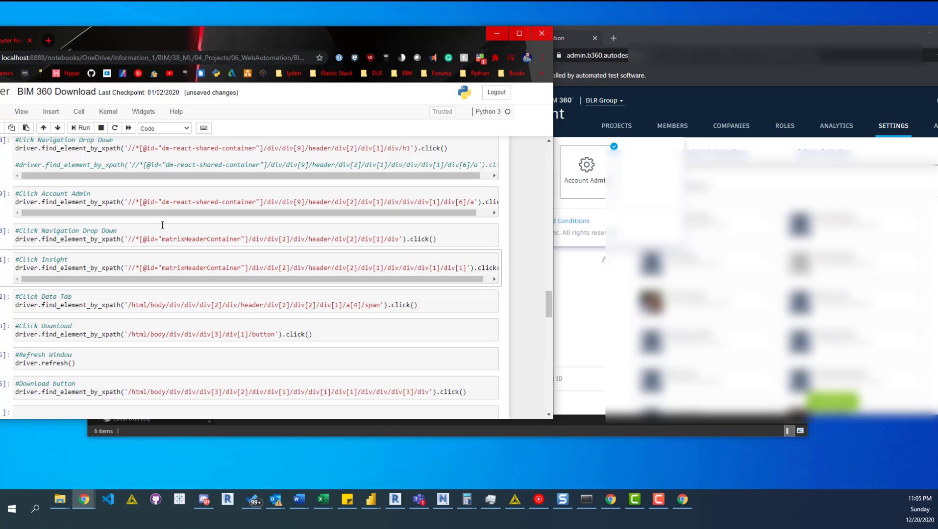
mouse_move(442, 35)
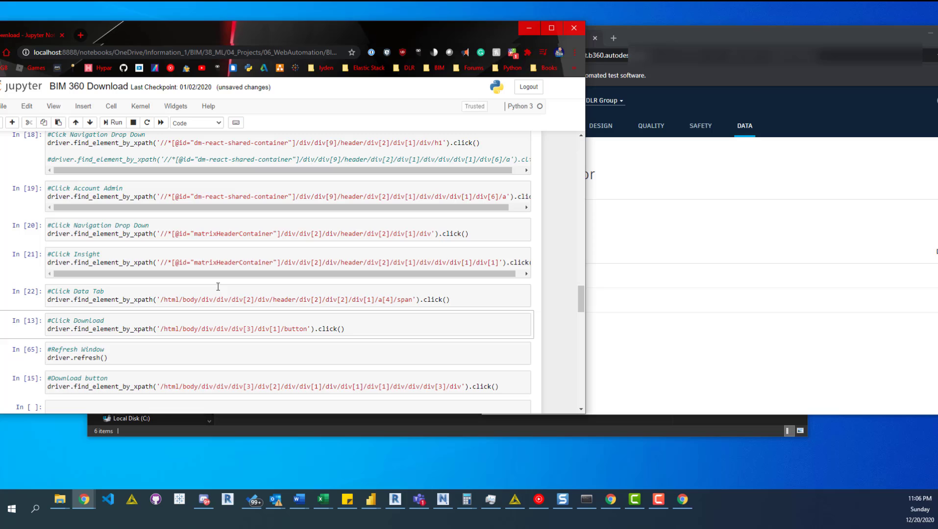
mouse_move(474, 37)
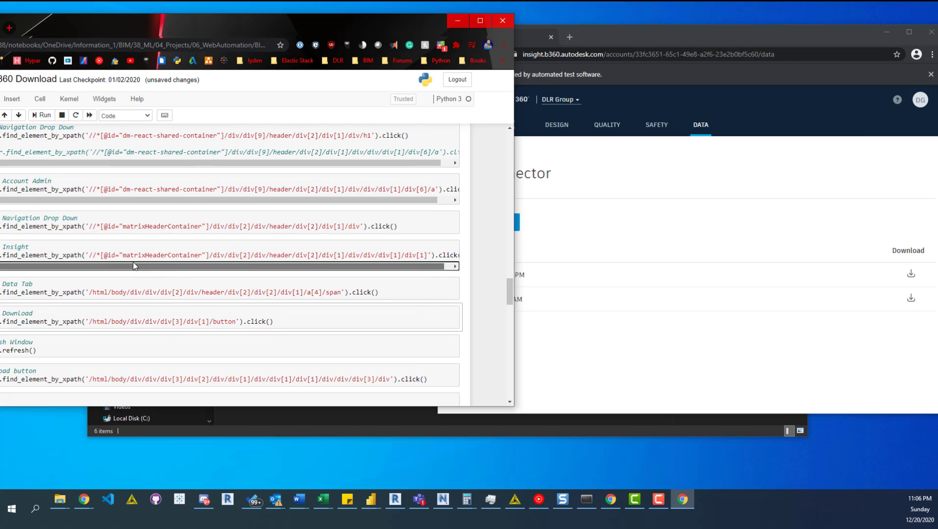
- Run the Click Insight and Click Download cells to start a new extraction
click(130, 254)
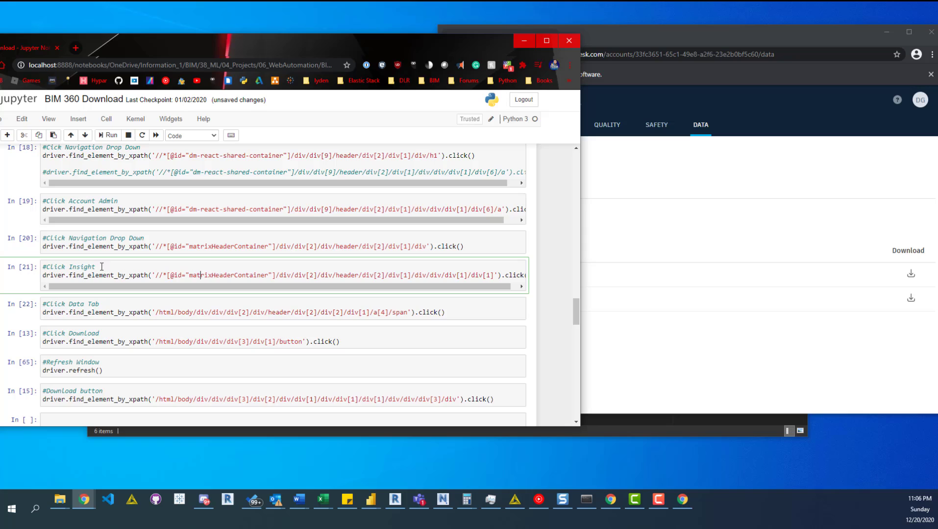
click(150, 341)
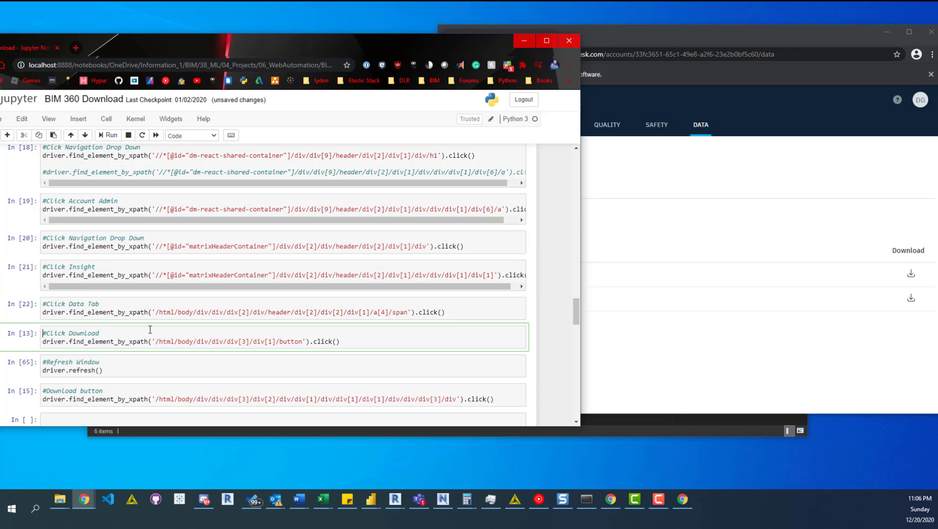
click(170, 304)
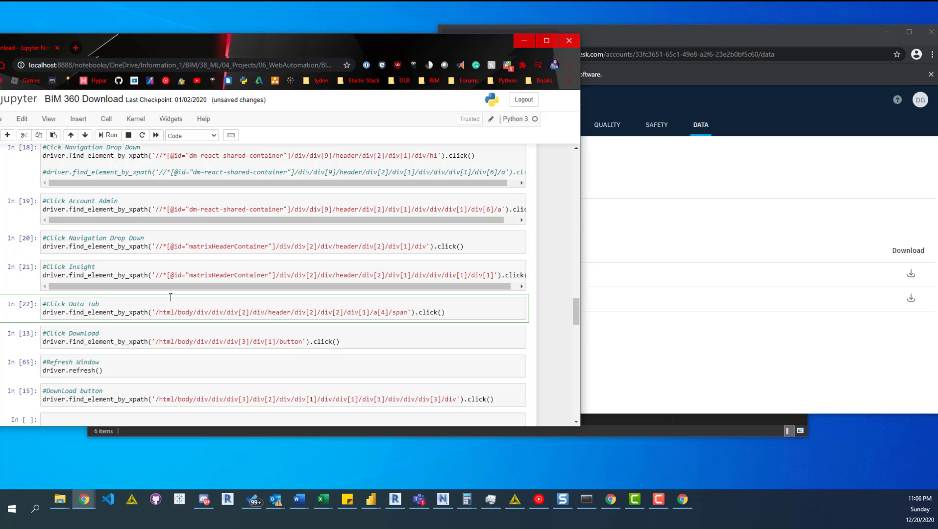
mouse_move(116, 332)
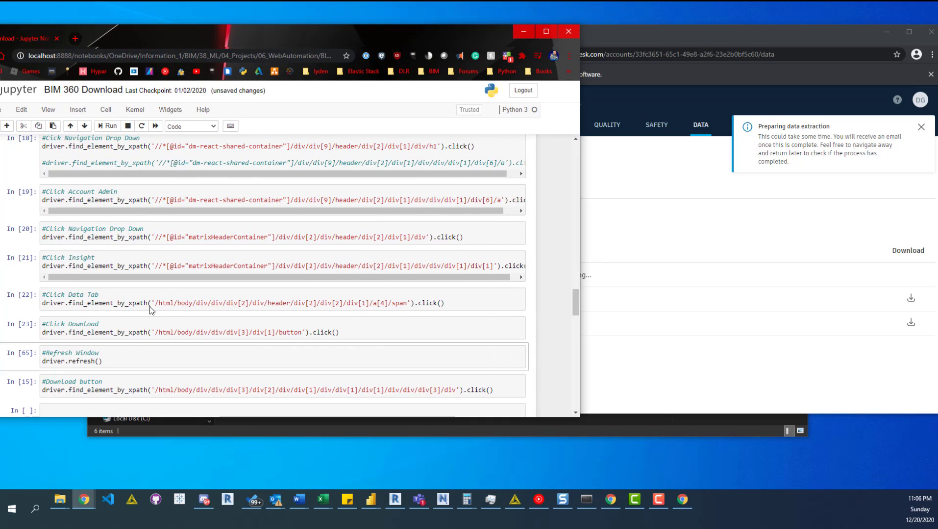
- Change the Download cell's comment to read 'Click Extraction'
click(222, 332)
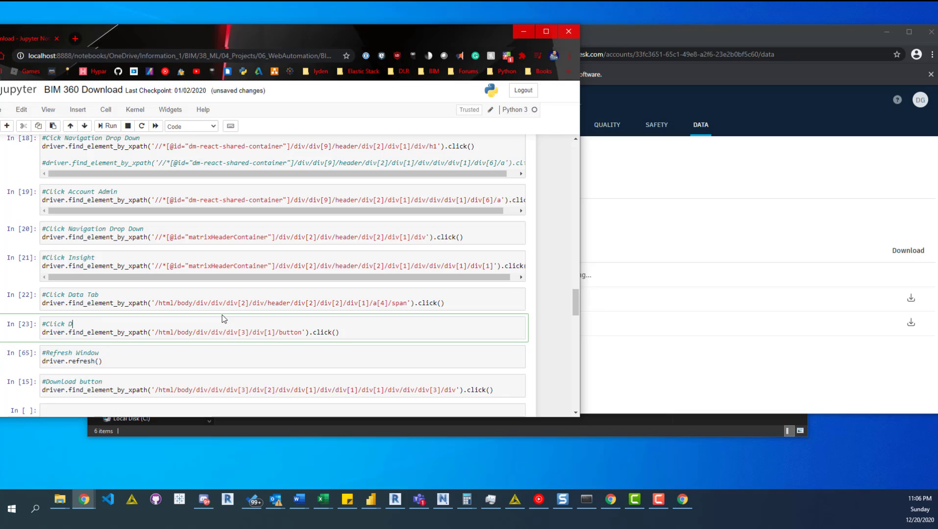
text(E)
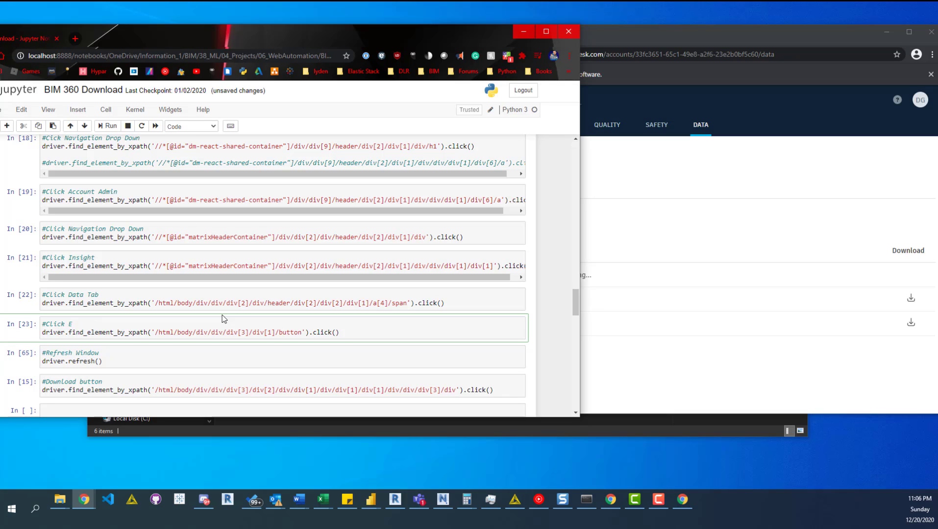
text(xtraction)
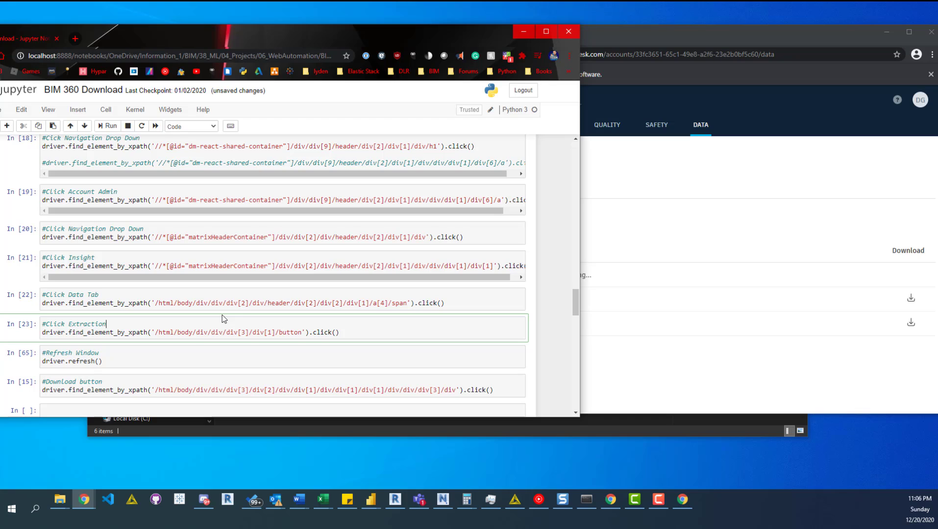
mouse_move(182, 336)
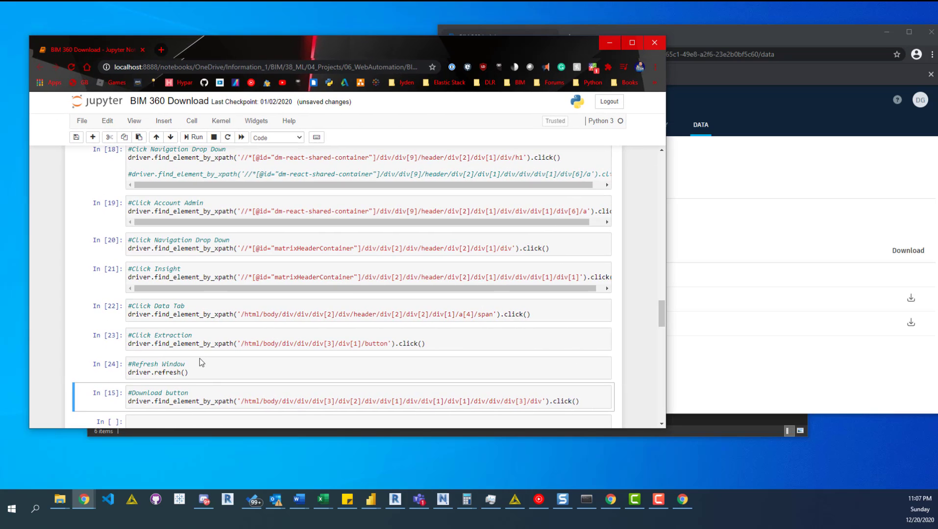
- Select the Refresh Window cell, then inspect the Download cell's find_element_by_xpath call
click(192, 363)
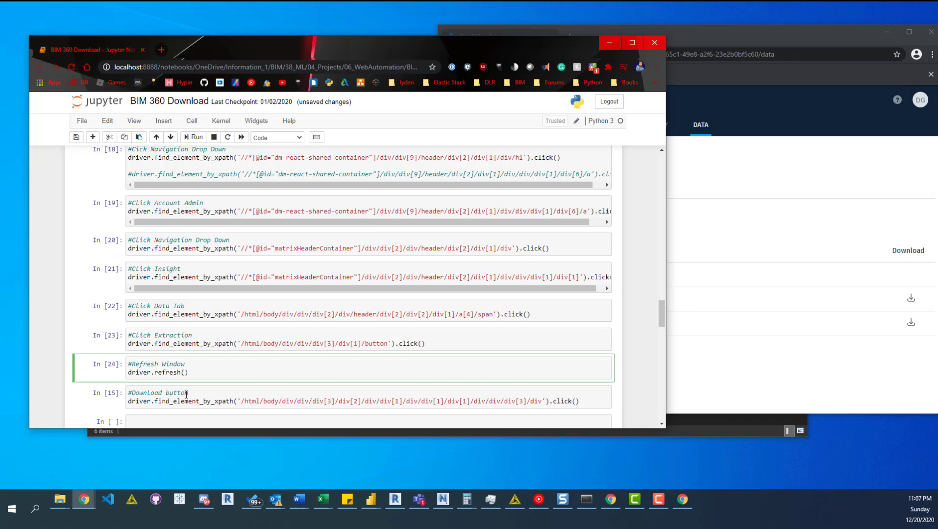
click(205, 392)
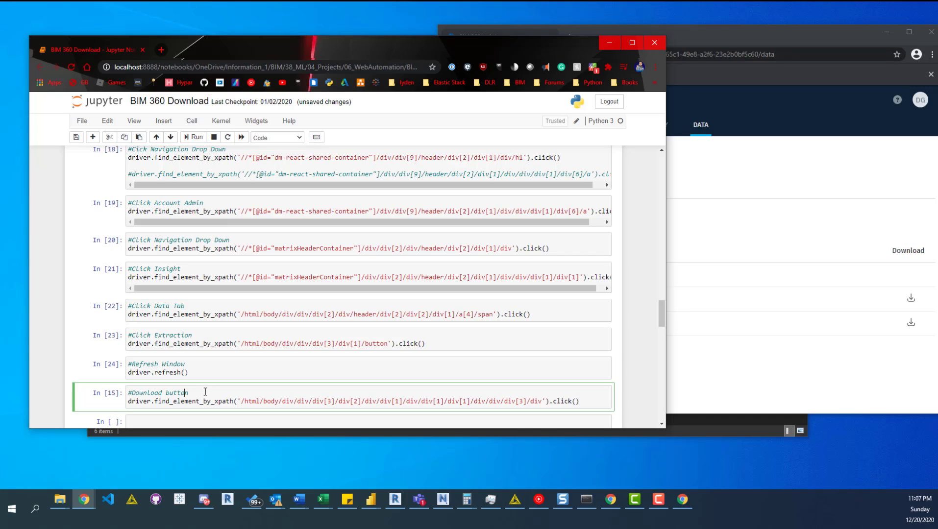
double_click(220, 402)
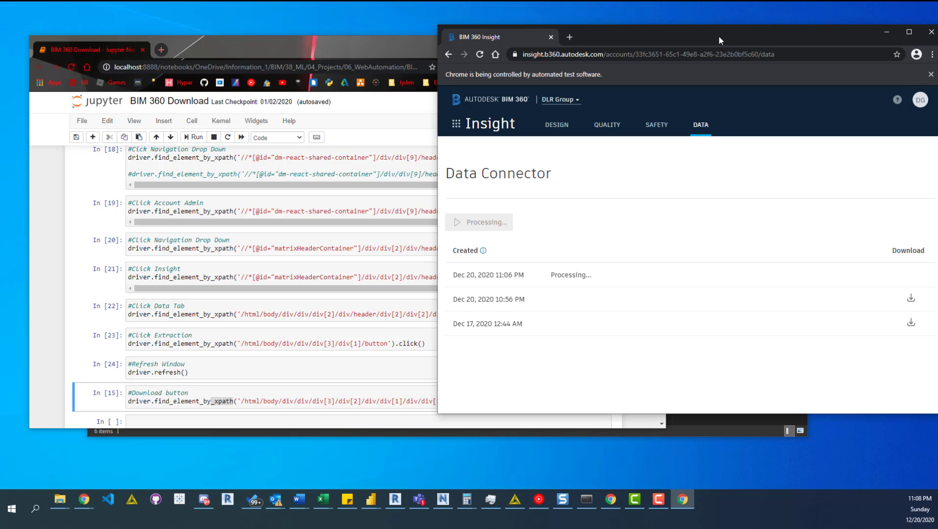
mouse_move(451, 146)
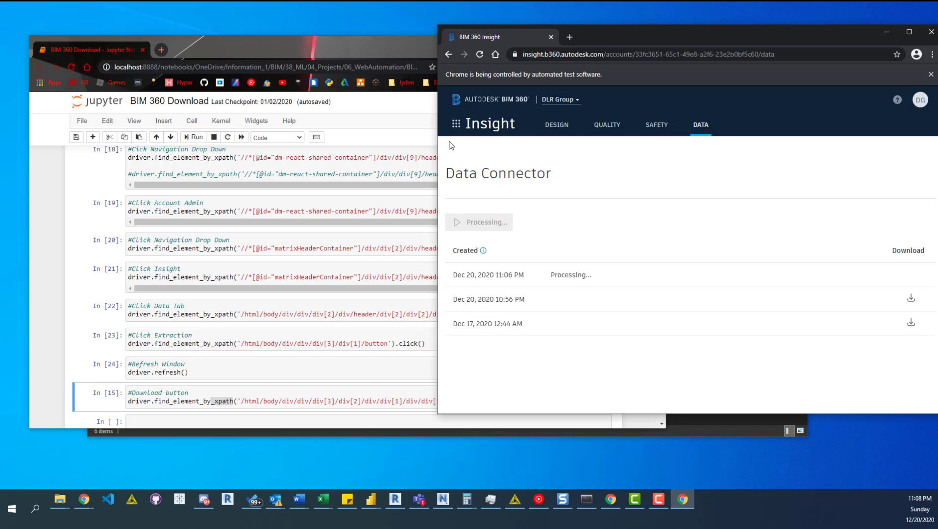
mouse_move(196, 402)
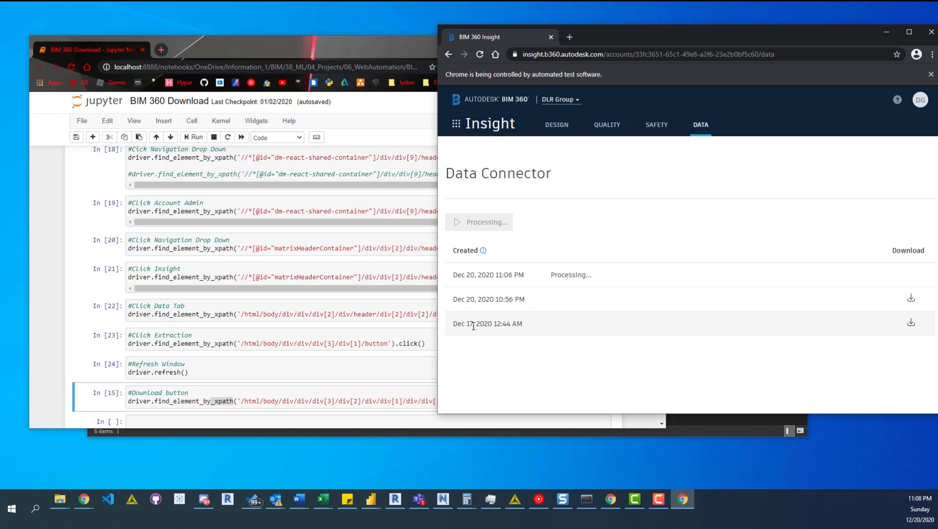
mouse_move(663, 326)
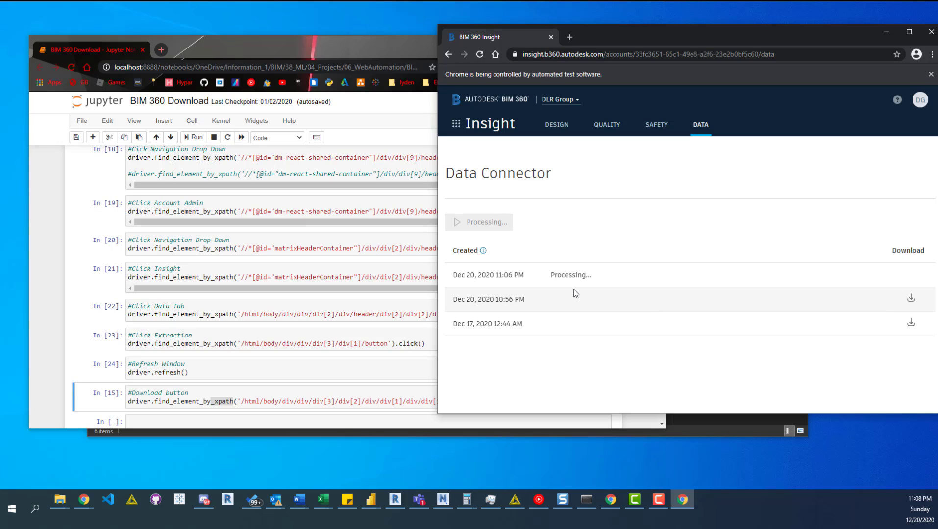
mouse_move(490, 323)
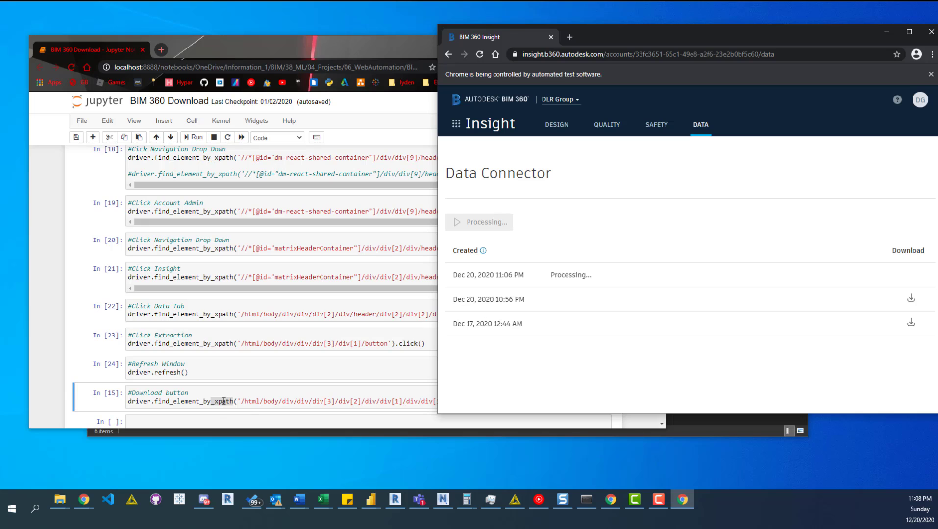
mouse_move(229, 390)
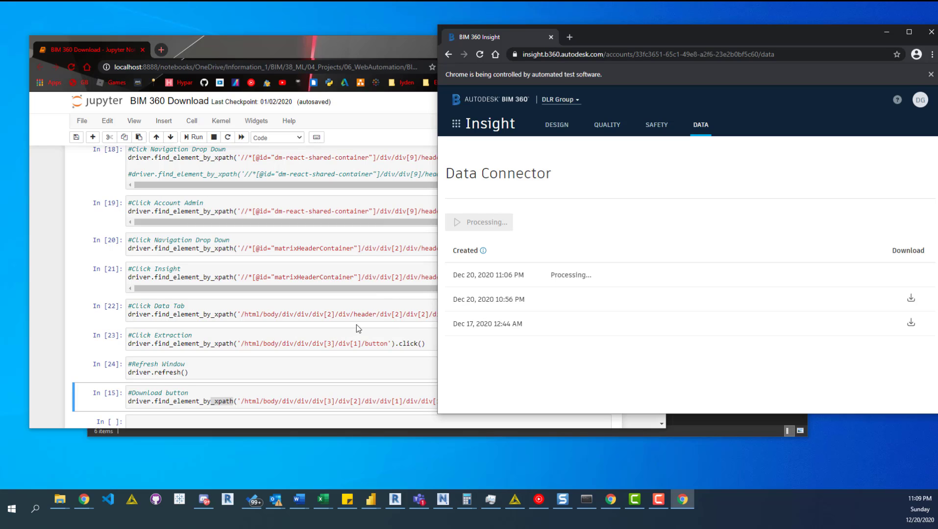
mouse_move(254, 264)
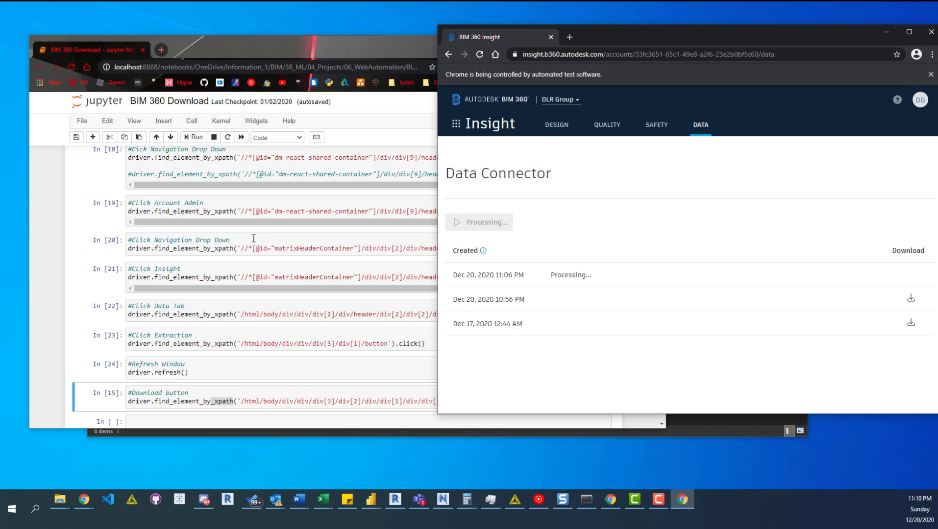
mouse_move(284, 9)
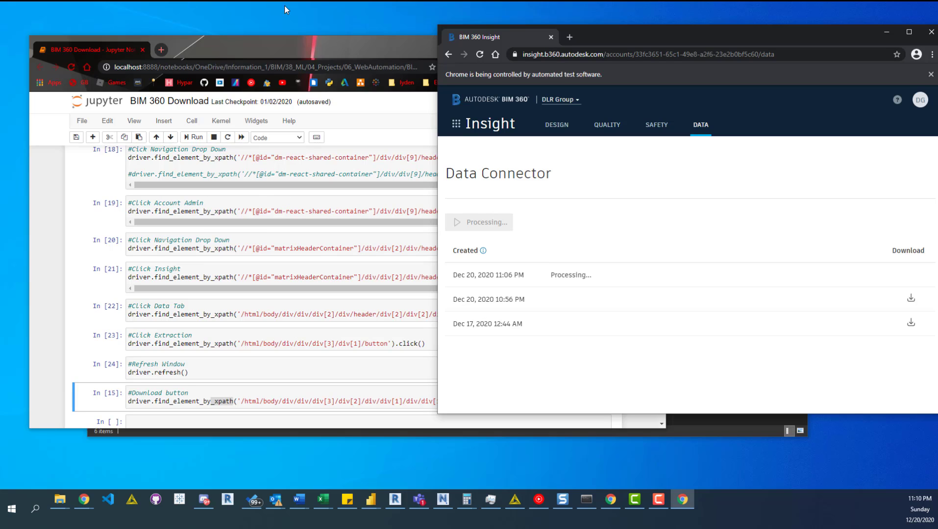
mouse_move(336, 27)
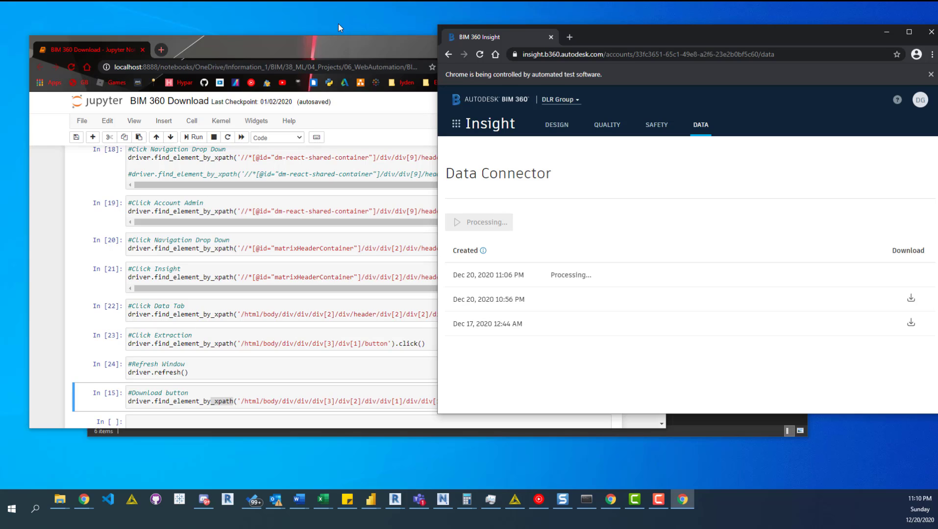
mouse_move(700, 518)
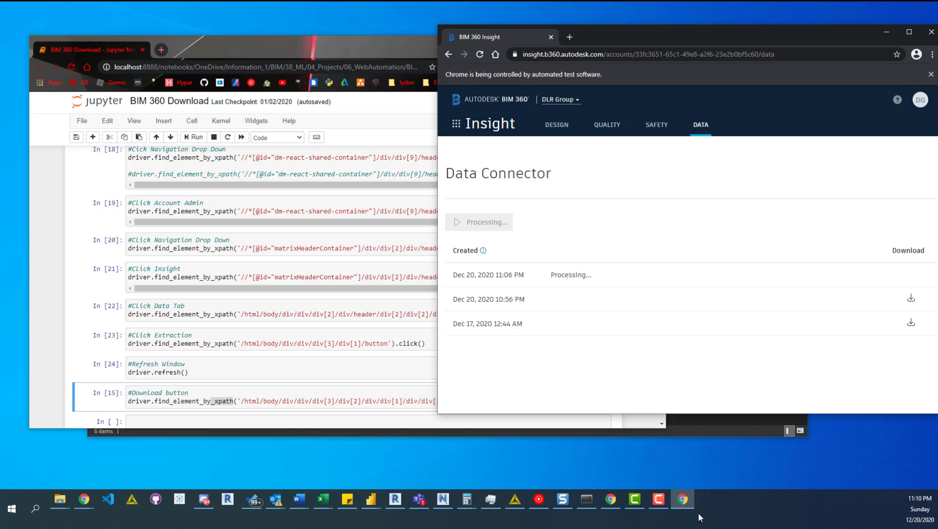